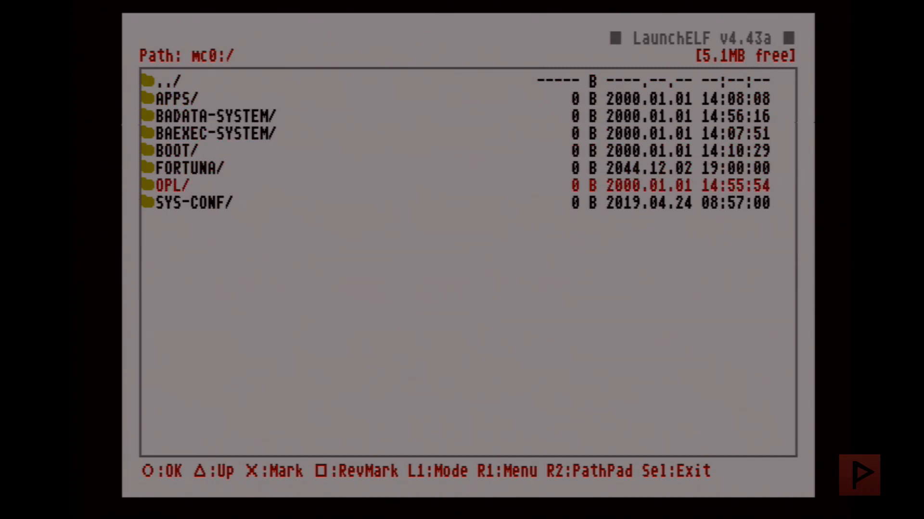
Highlight and enter the SYS-CONF folder on the memory card (mc0:/).
{"action": "key", "text": "Down"}
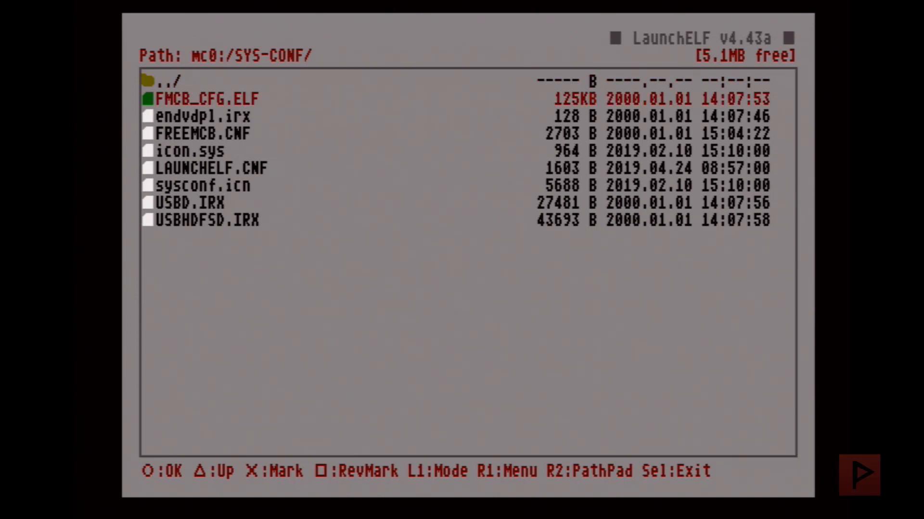
Browse the USB SYS-CONF folder down toward icon.sys and sysconf.icn.
{"action": "key", "text": "Down"}
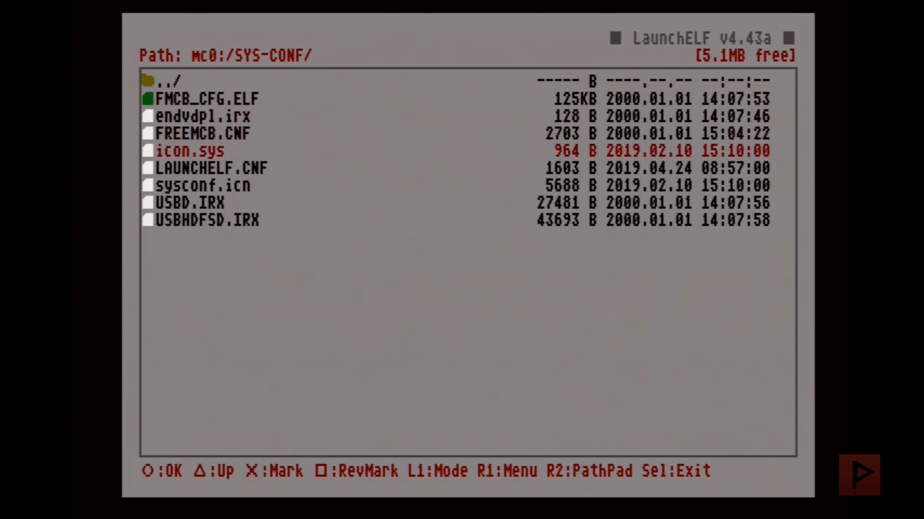
{"action": "key", "text": "Down"}
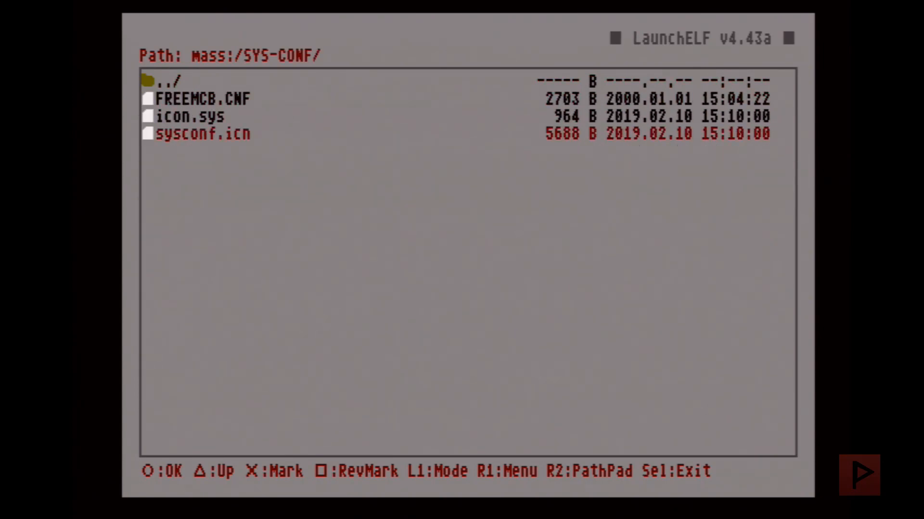
Go back up from mass:/SYS-CONF/ to the USB drive root.
{"action": "key", "text": "Down"}
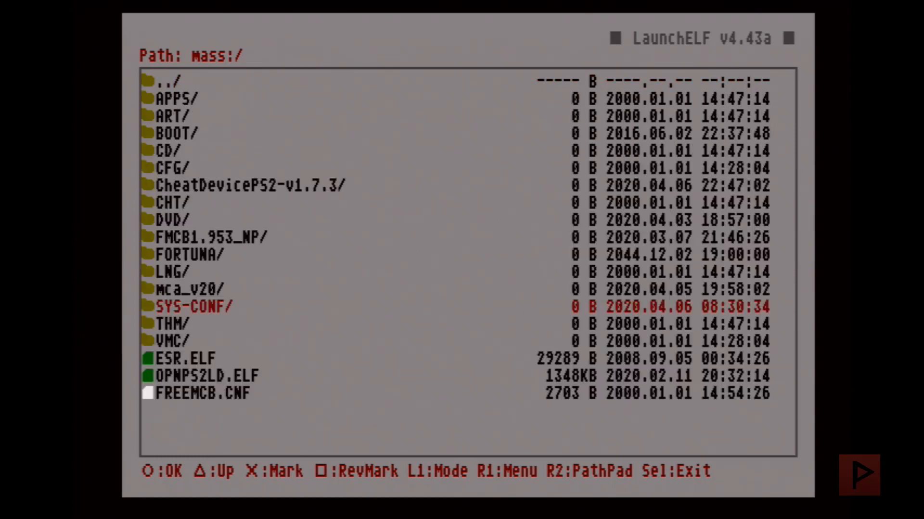
Paste the SYS-CONF files into the mc0:/ root, starting with sysconf.icn.
{"action": "key", "text": "R1"}
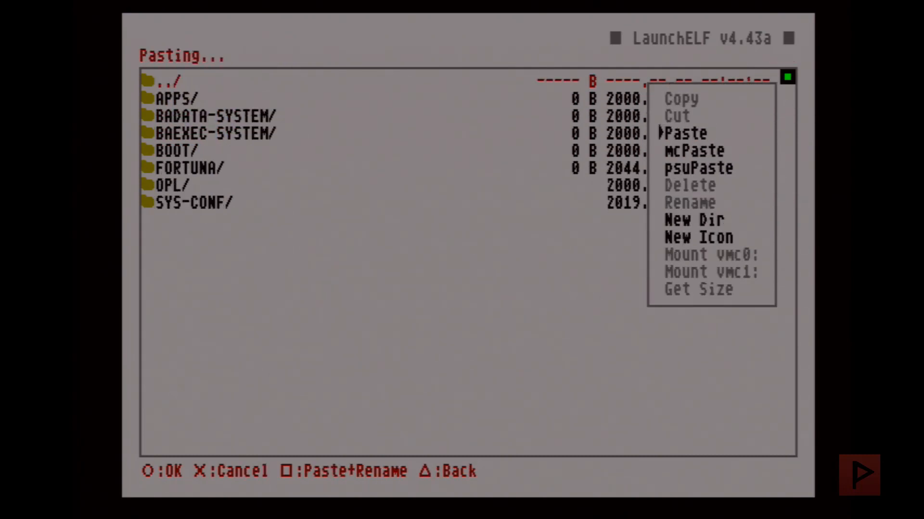
{"action": "left_click", "coordinate": [684, 133]}
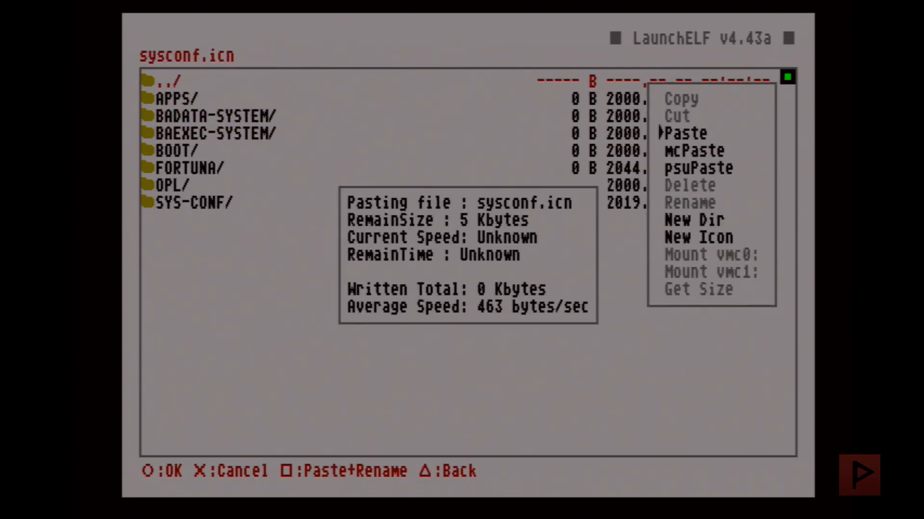